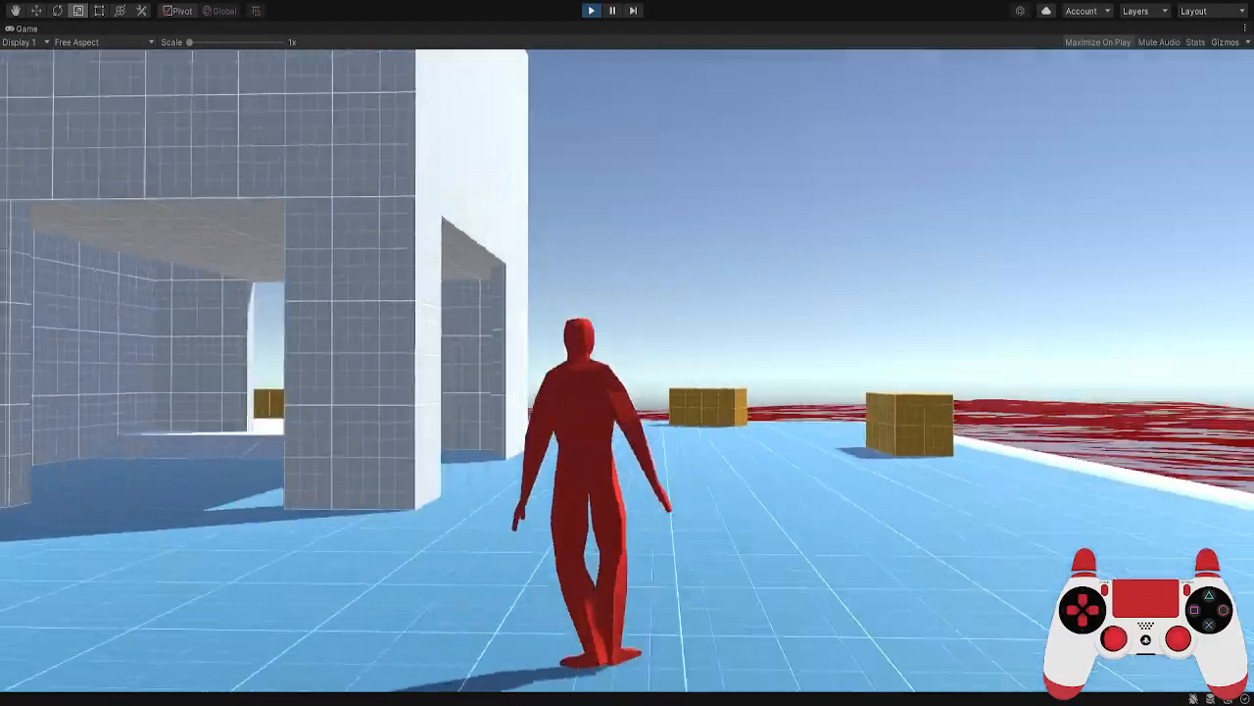
Exit Play mode back to the Scene view, where the Range cube has its Sight tag and trigger collider
key("w")
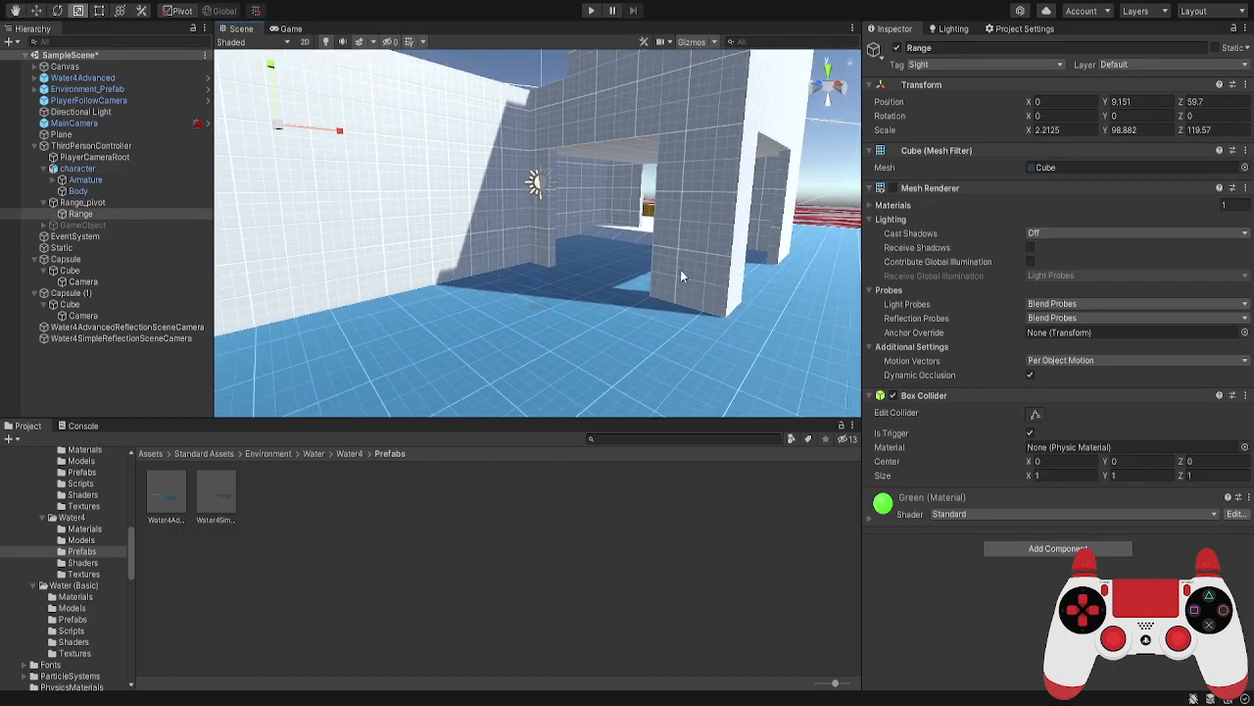
Frame the Range object so its green trigger box and the camera are visible
left_click(893, 188)
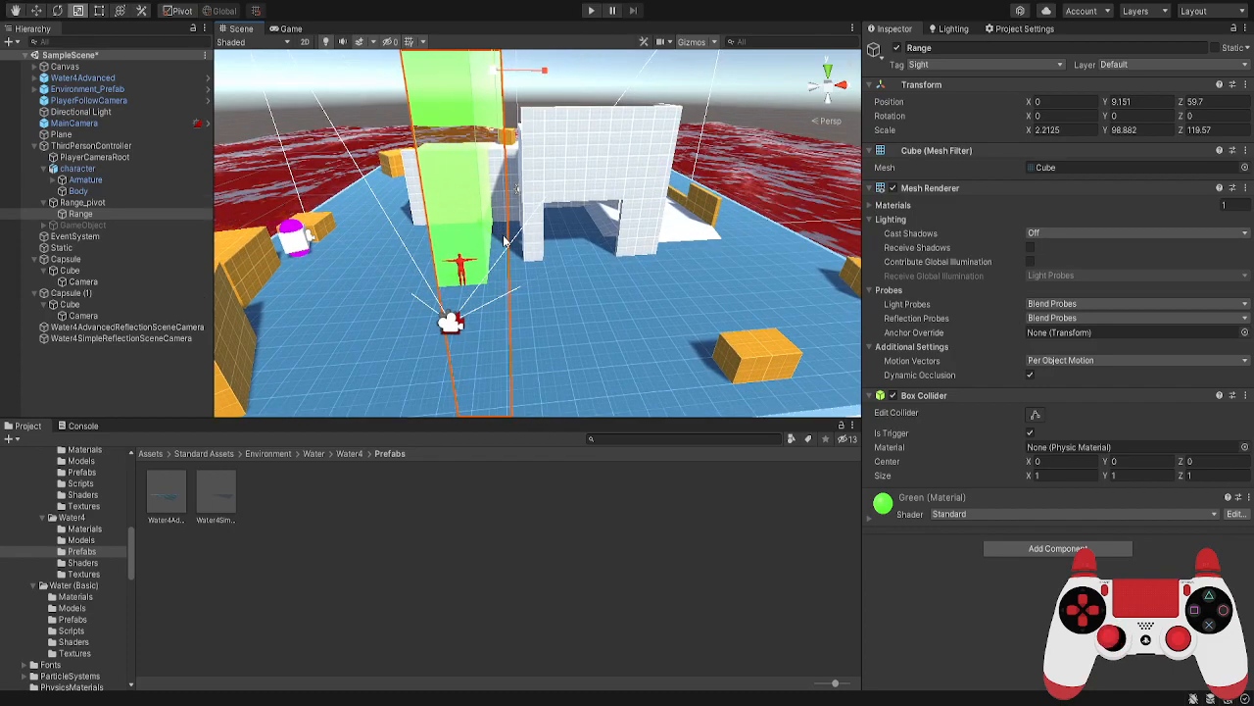
mouse_move(463, 232)
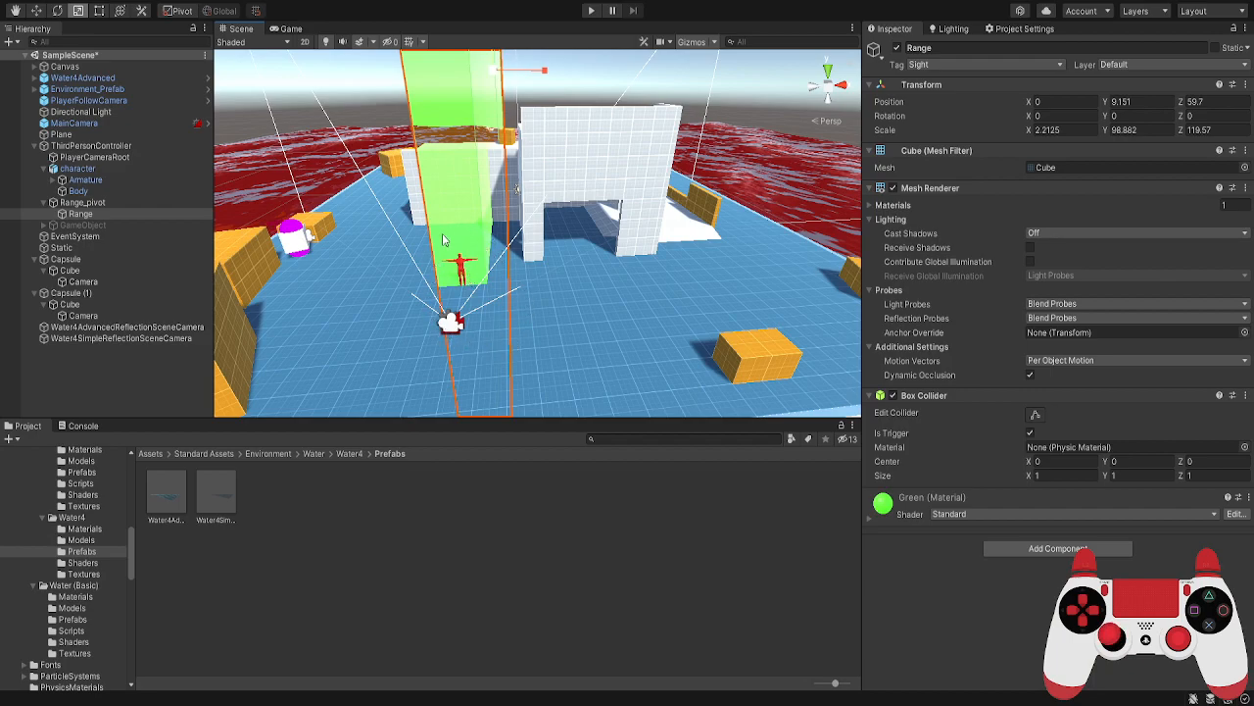
mouse_move(532, 217)
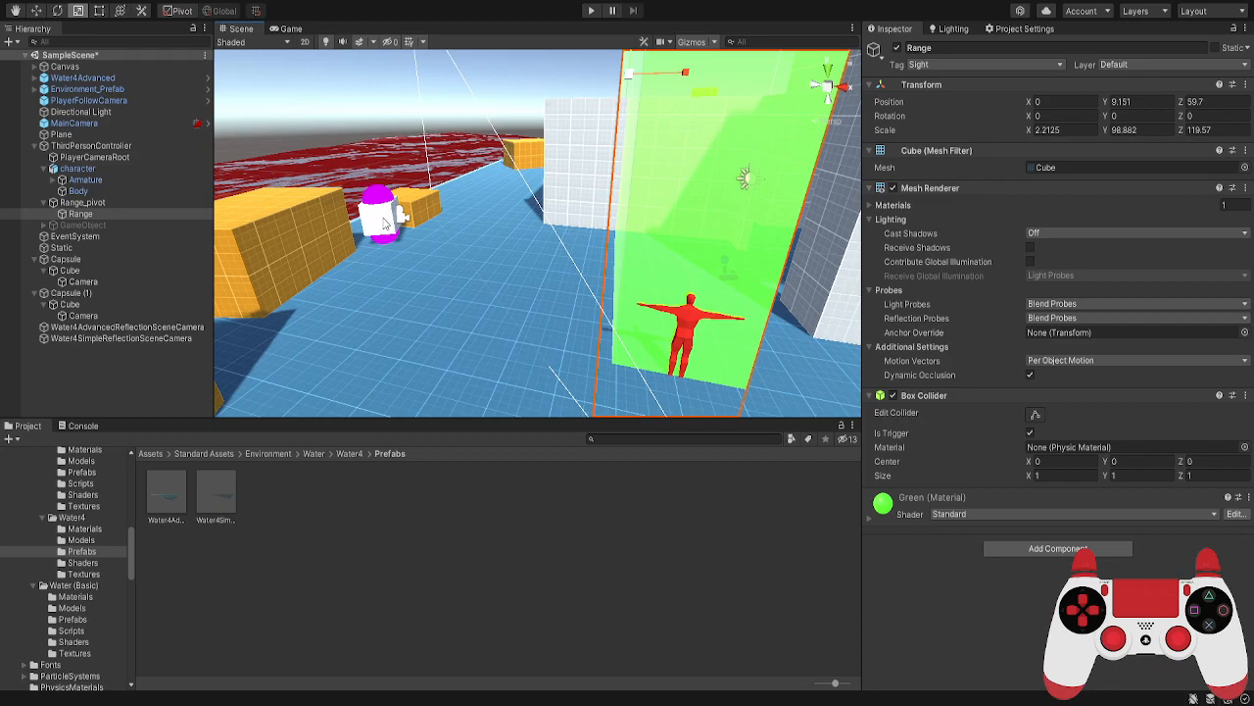
mouse_move(381, 210)
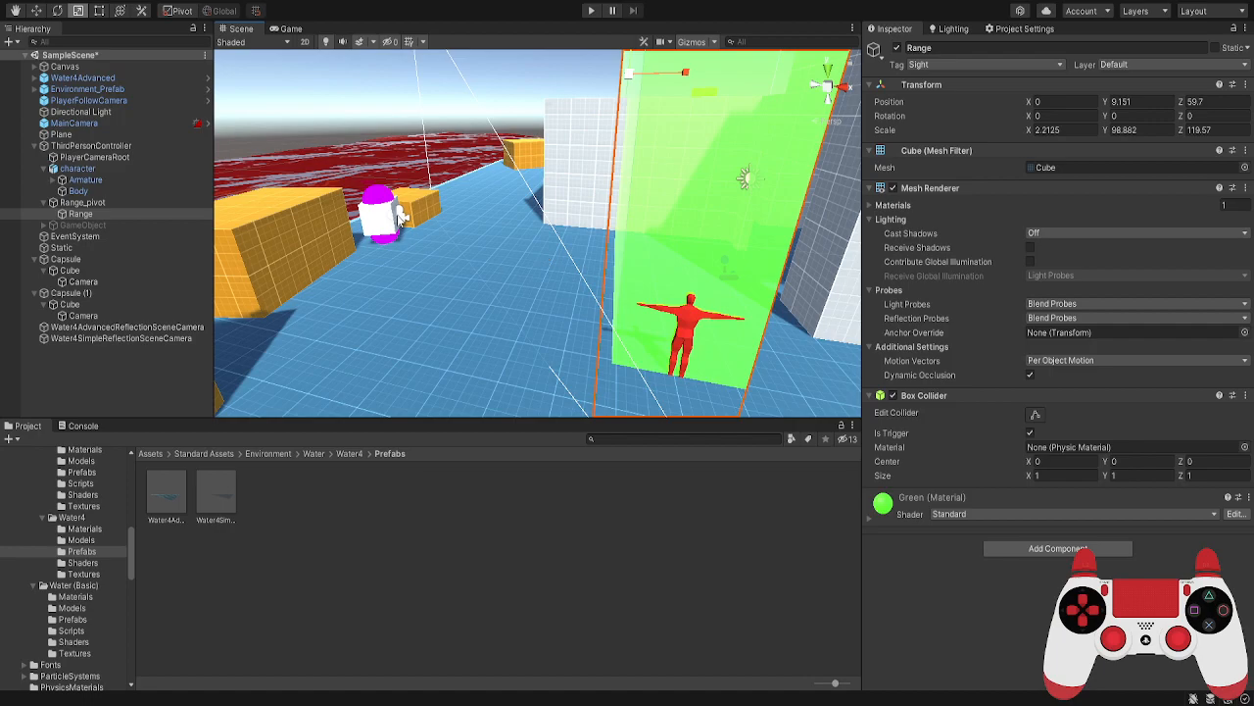
mouse_move(527, 292)
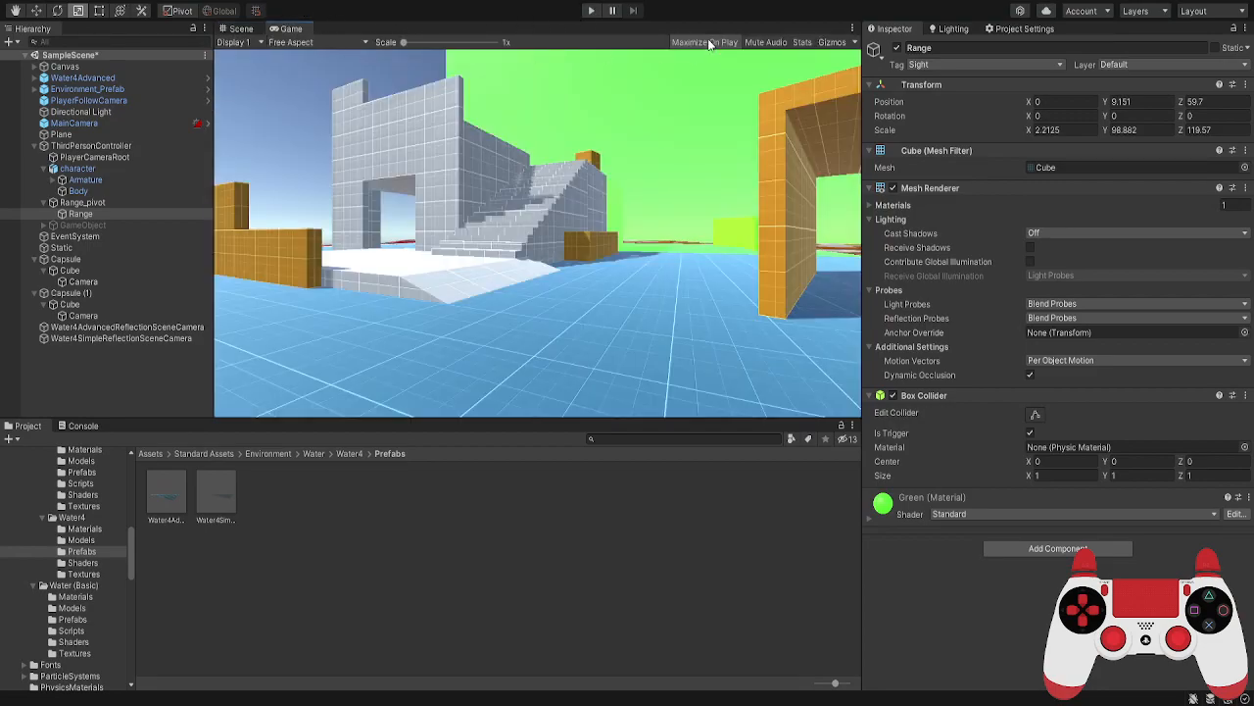
Play the game showing the static-noise sightjack, then view the sight volume beside the pink capsule enemy
left_click(241, 29)
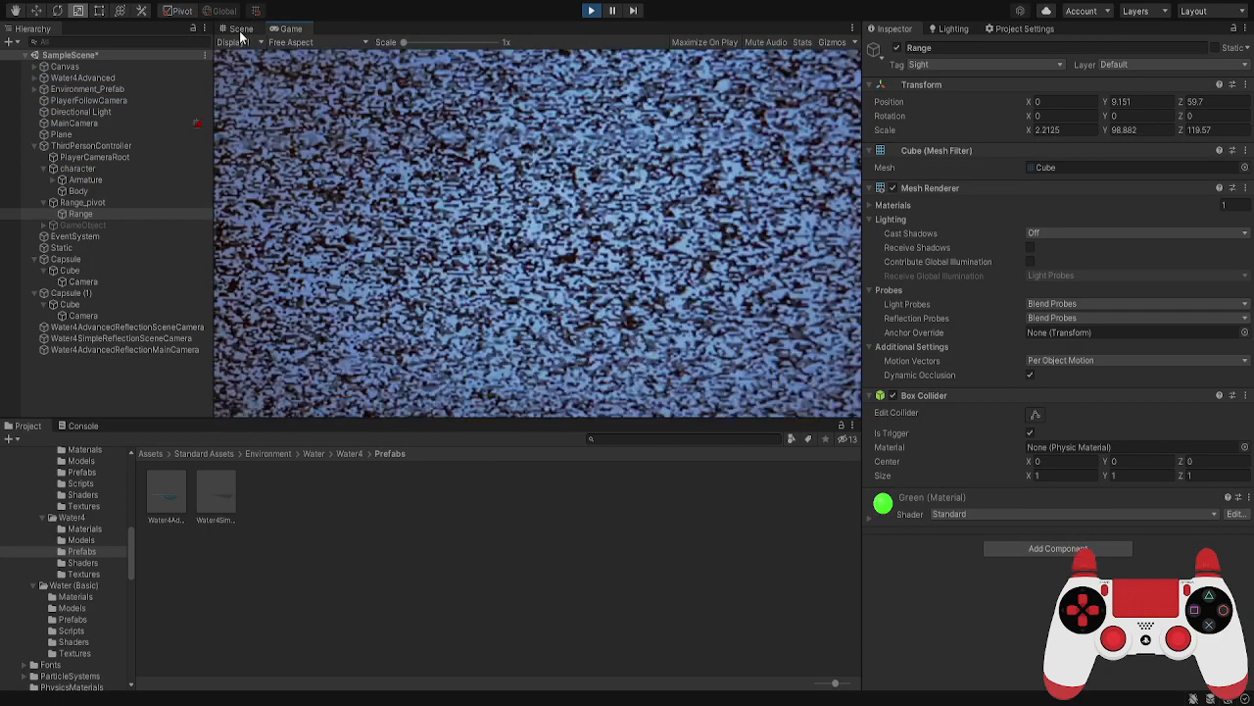
left_click(240, 28)
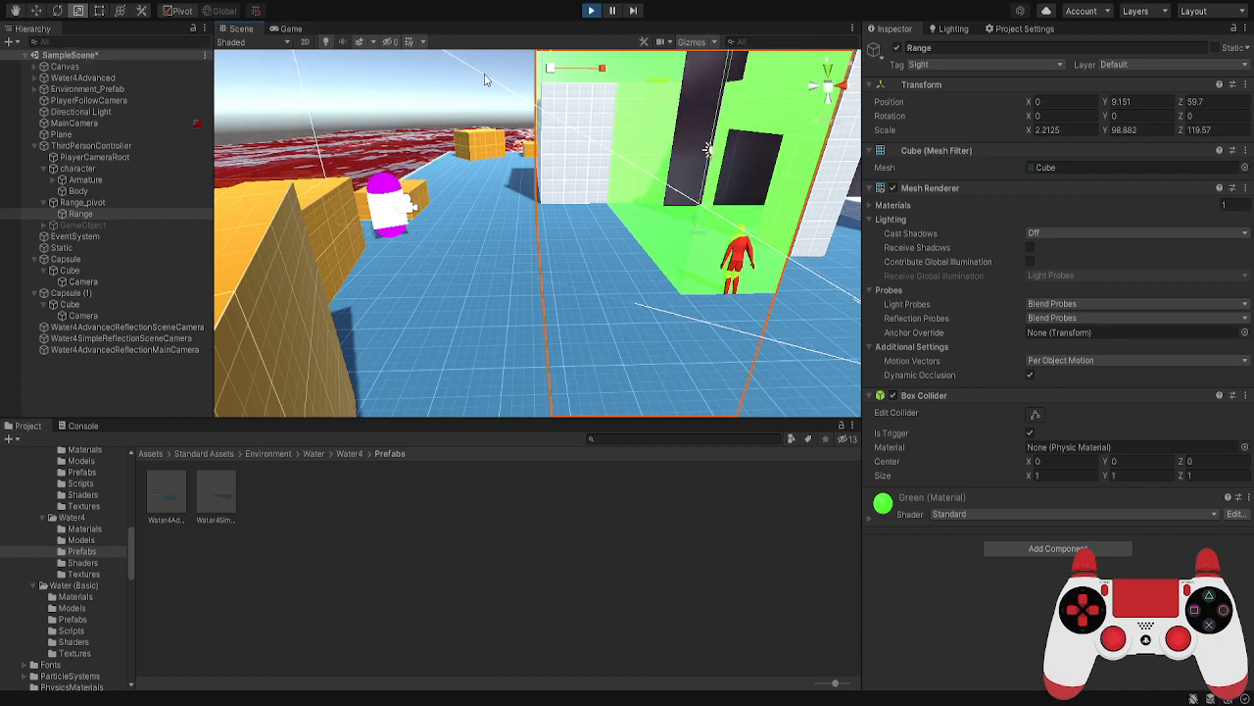
Select Canvas and watch the red character standing inside the green sight volume in Game view
left_click(65, 66)
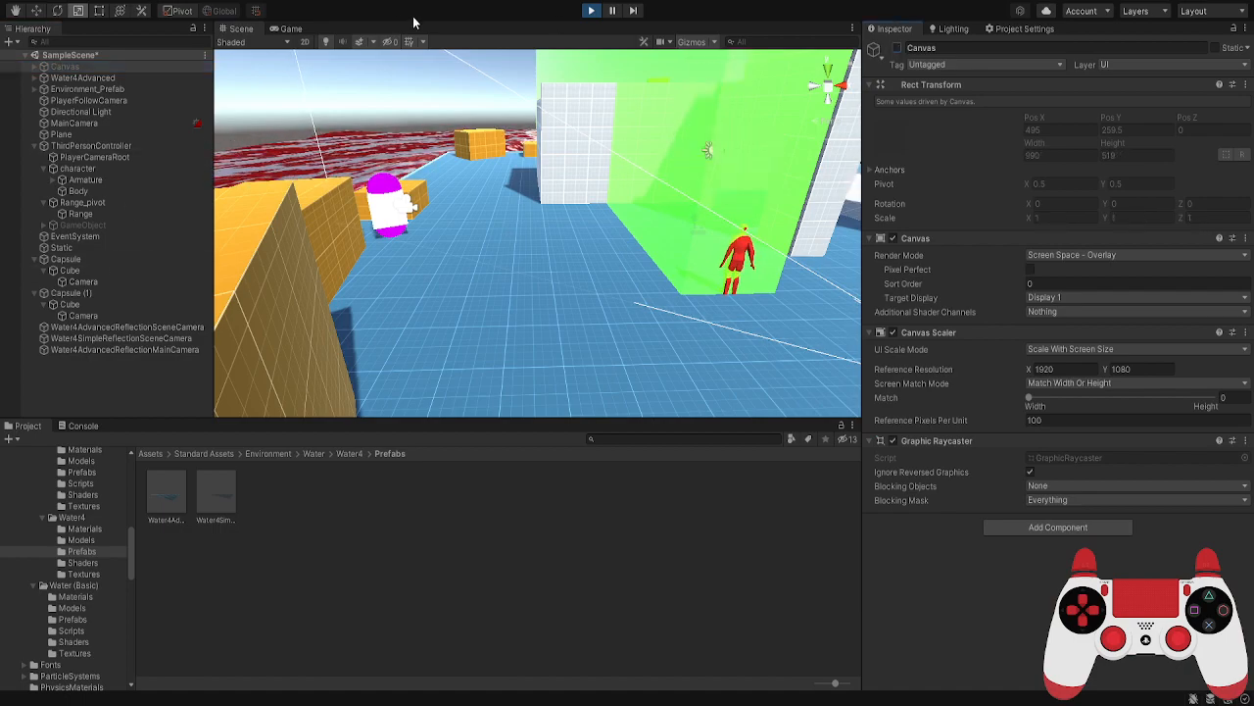
left_click(291, 29)
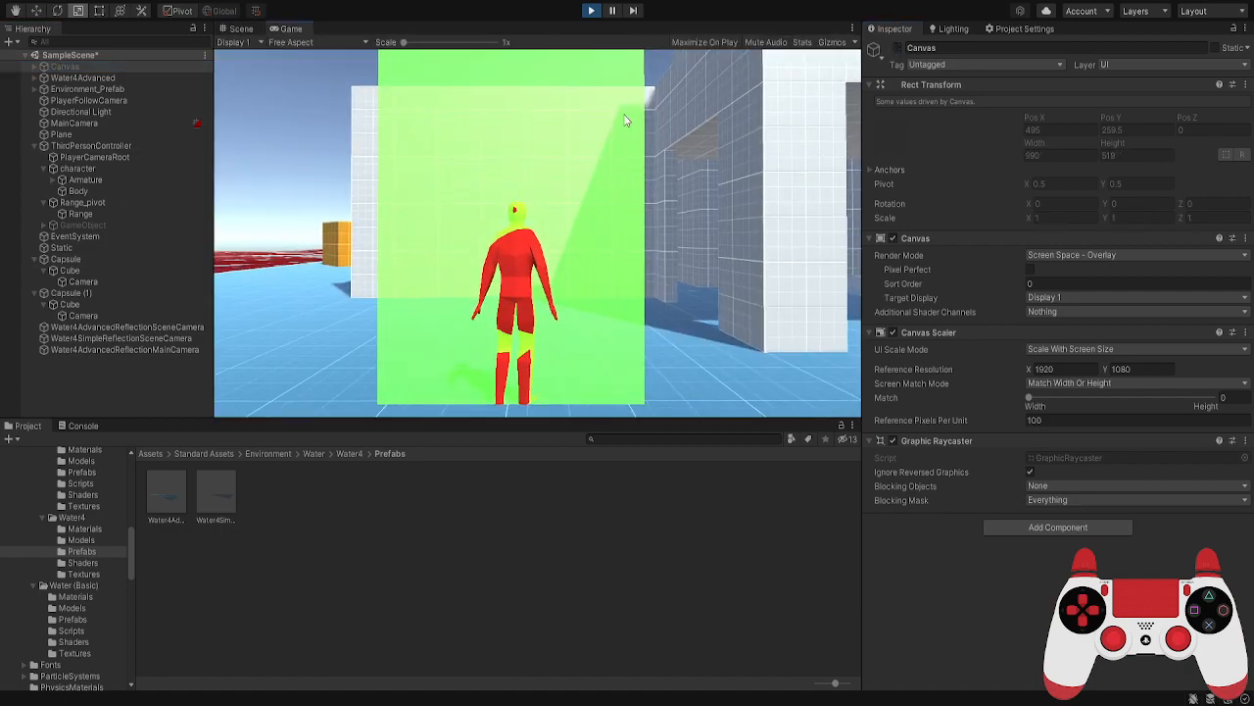